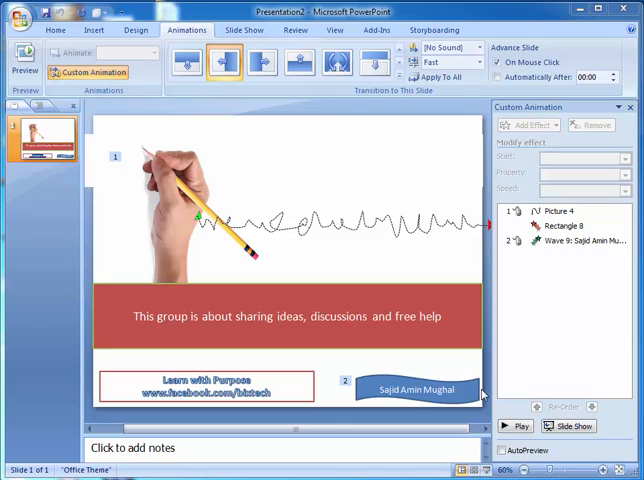
{"action": "mouse_move", "coordinate": [456, 390]}
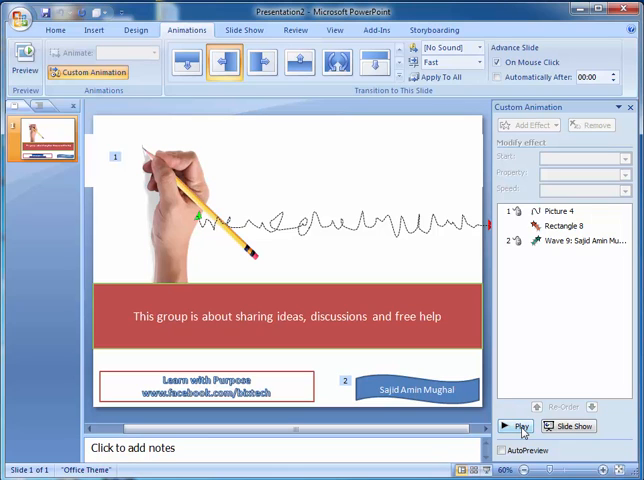
Step: Preview the finished slide, then start a new blank presentation from the Office menu
{"action": "left_click", "coordinate": [514, 426]}
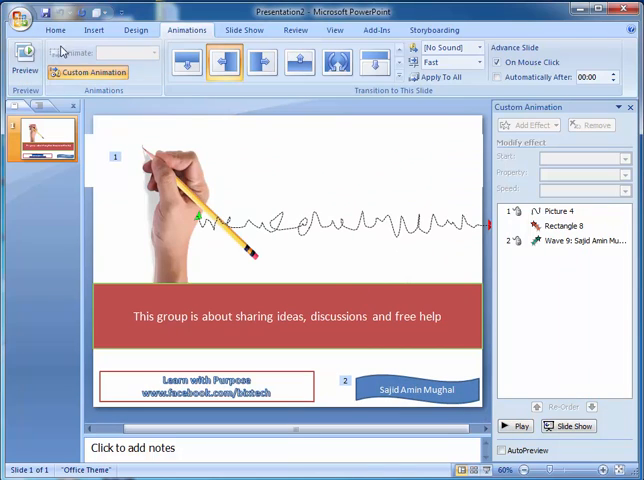
{"action": "left_click", "coordinate": [20, 18]}
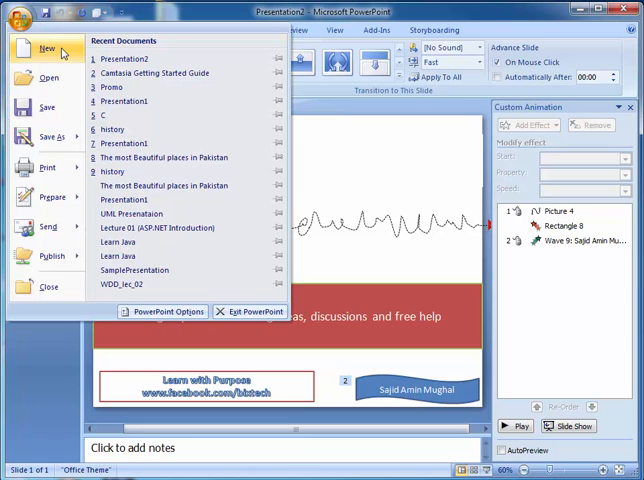
{"action": "mouse_move", "coordinate": [438, 208]}
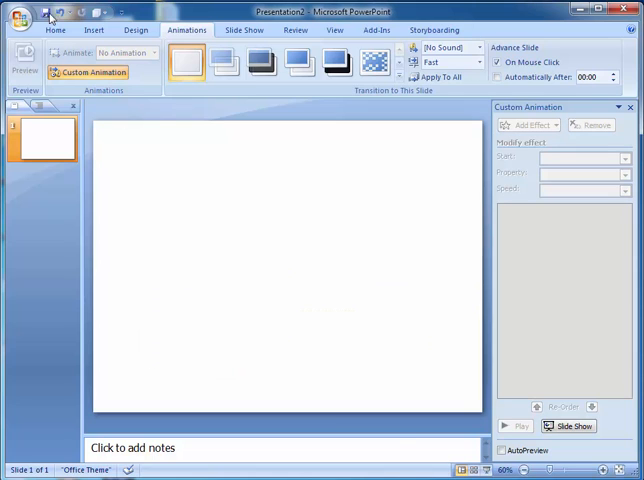
{"action": "left_click", "coordinate": [94, 28]}
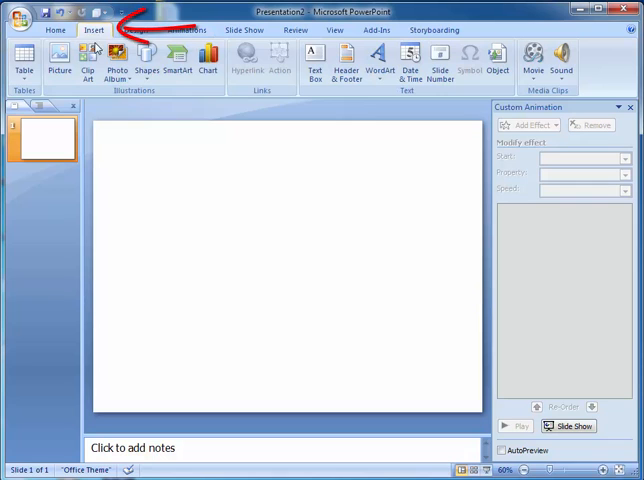
{"action": "mouse_move", "coordinate": [148, 60]}
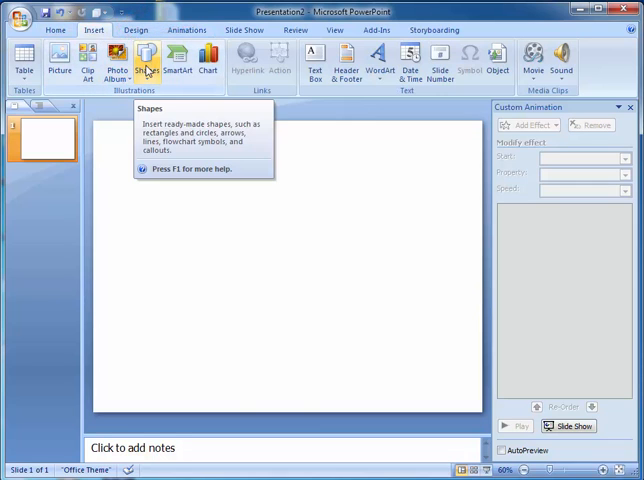
{"action": "left_click", "coordinate": [148, 60]}
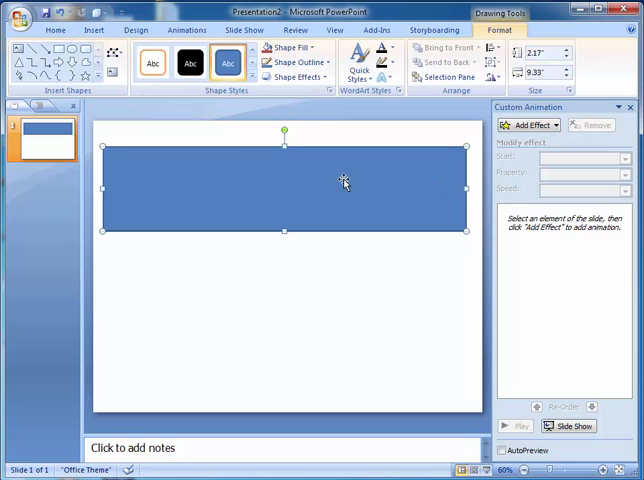
{"action": "type", "text": "m"}
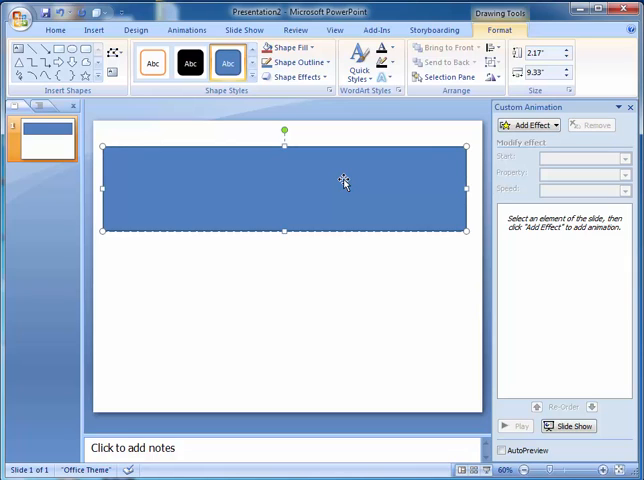
{"action": "type", "text": "Helo"}
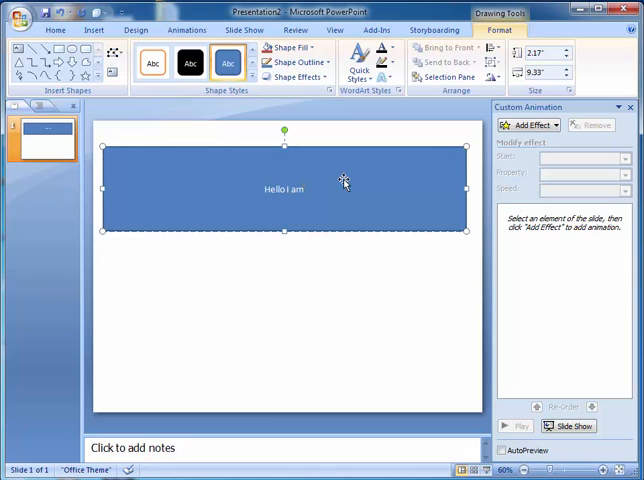
{"action": "type", "text": "sajid"}
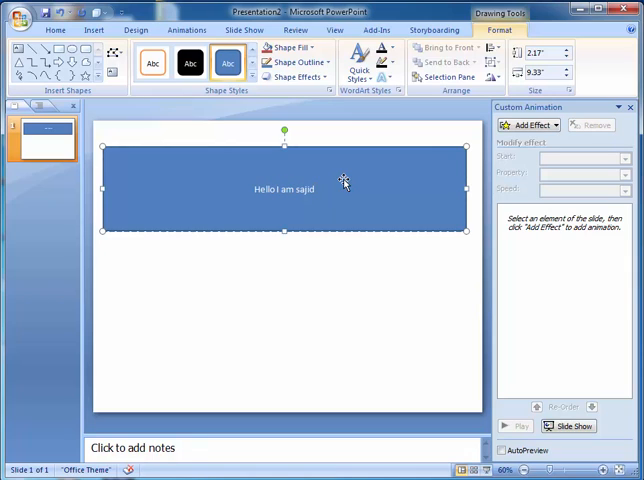
{"action": "type", "text": "A"}
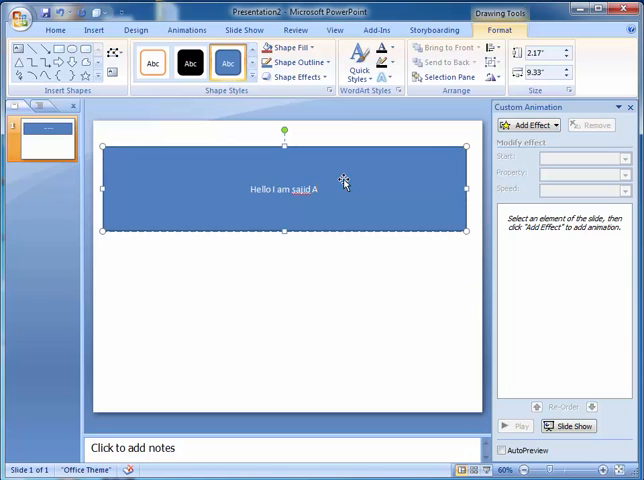
{"action": "type", "text": "min Mughal"}
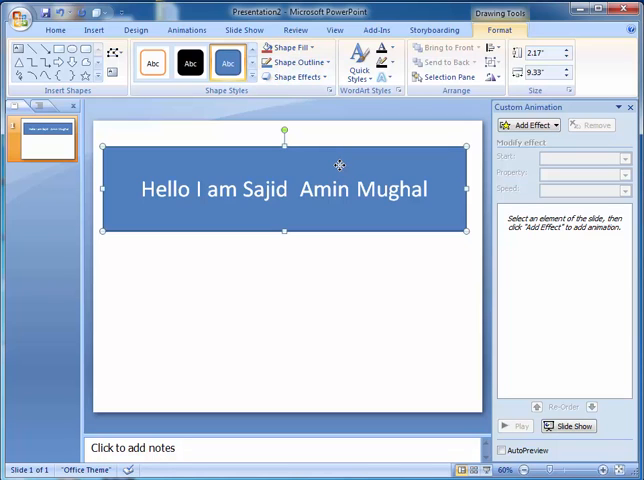
Step: Insert the hand-with-pencil picture from the Desktop onto the slide
{"action": "left_click", "coordinate": [56, 30]}
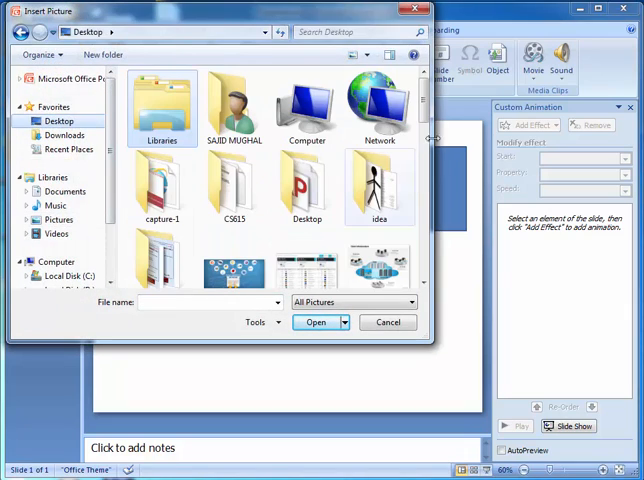
{"action": "scroll", "scroll_direction": "down", "scroll_amount": 3}
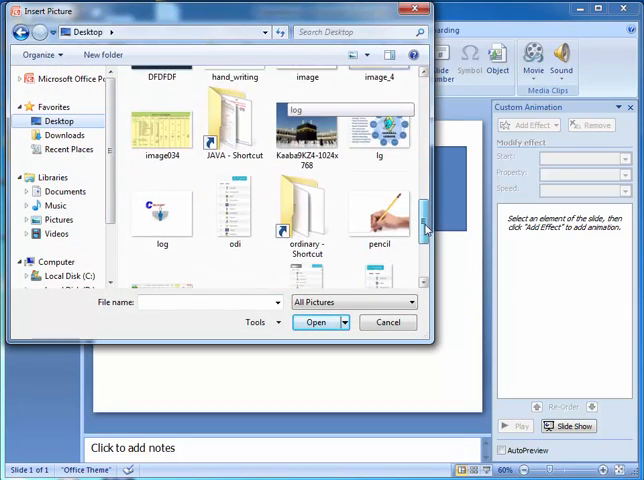
{"action": "left_click", "coordinate": [380, 136]}
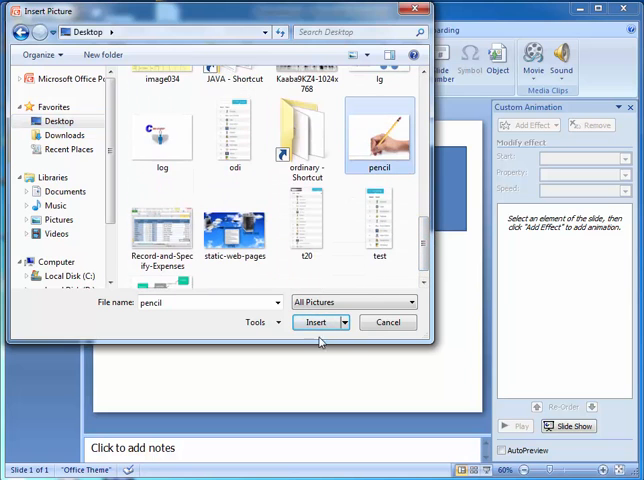
{"action": "left_click", "coordinate": [316, 322]}
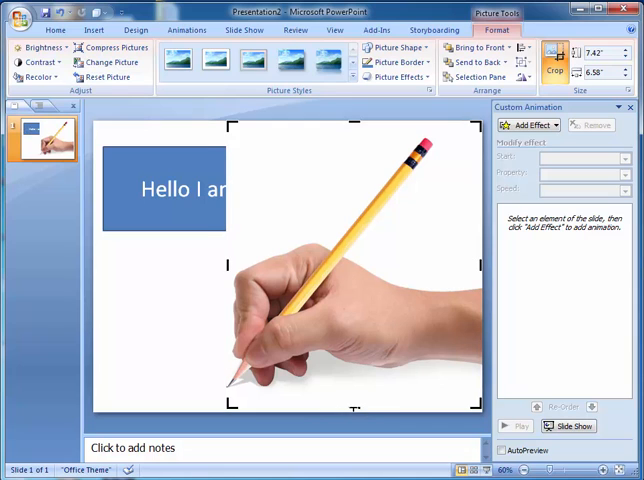
Step: Shrink the hand picture and place it at the left end of the greeting rectangle
{"action": "left_click", "coordinate": [56, 30]}
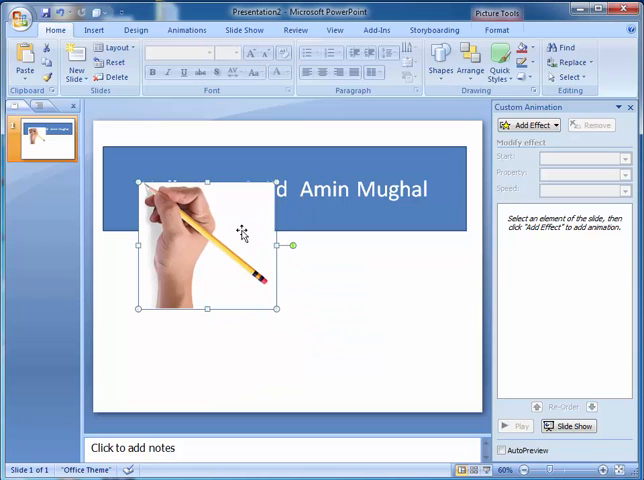
Step: Recolor the hand picture so its white background becomes transparent
{"action": "left_click", "coordinate": [492, 30]}
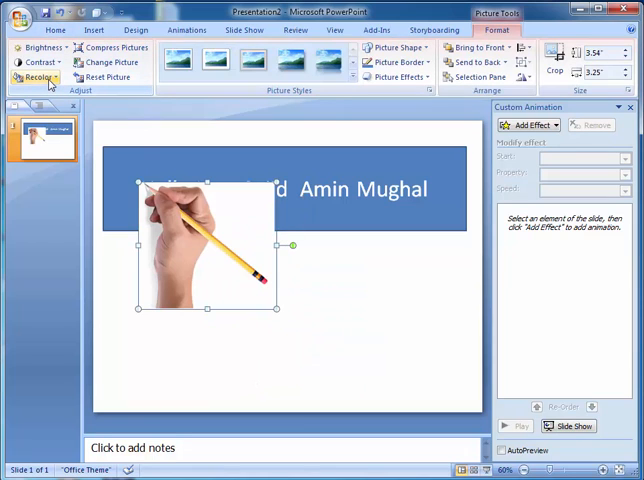
{"action": "left_click", "coordinate": [36, 78]}
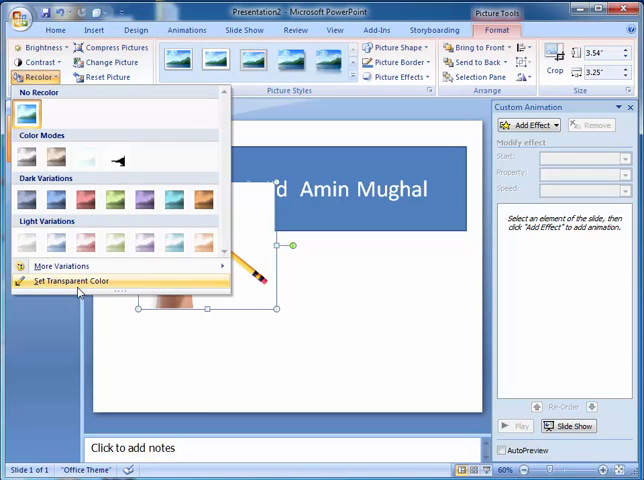
{"action": "left_click", "coordinate": [70, 280]}
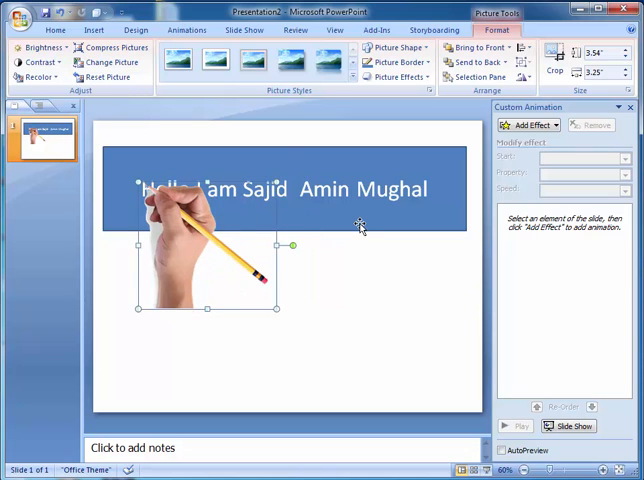
{"action": "mouse_move", "coordinate": [184, 252]}
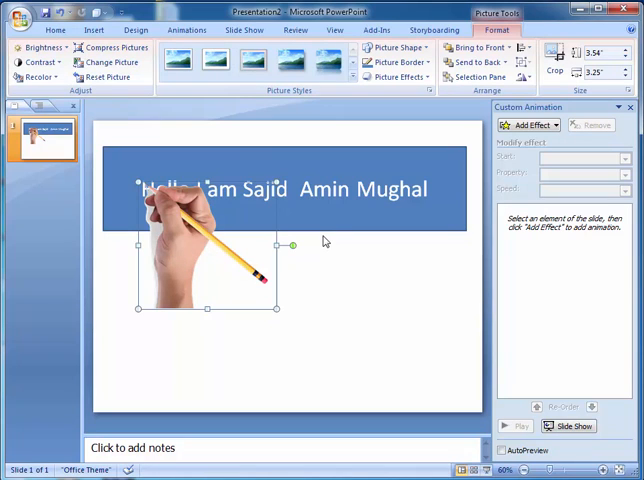
{"action": "mouse_move", "coordinate": [180, 252]}
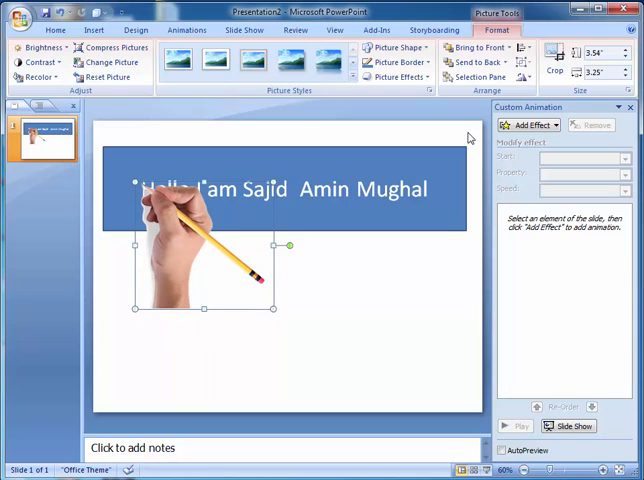
Step: Add a custom Scribble motion path to the hand picture and preview it
{"action": "left_click", "coordinate": [528, 124]}
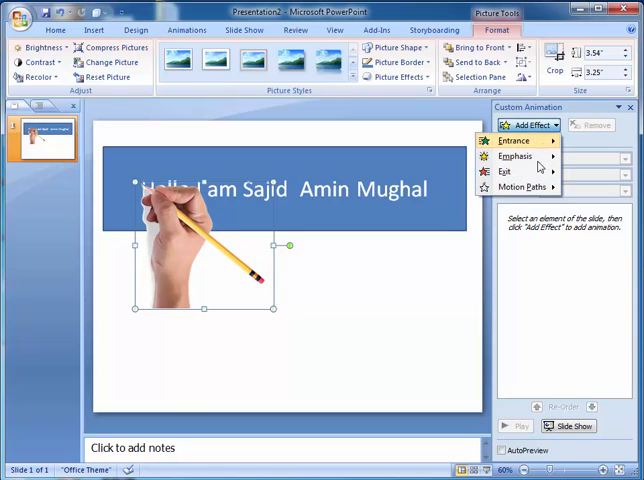
{"action": "left_click", "coordinate": [522, 188]}
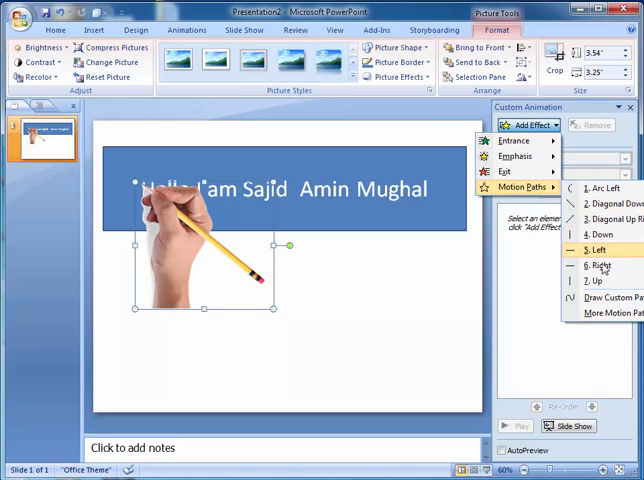
{"action": "mouse_move", "coordinate": [606, 298]}
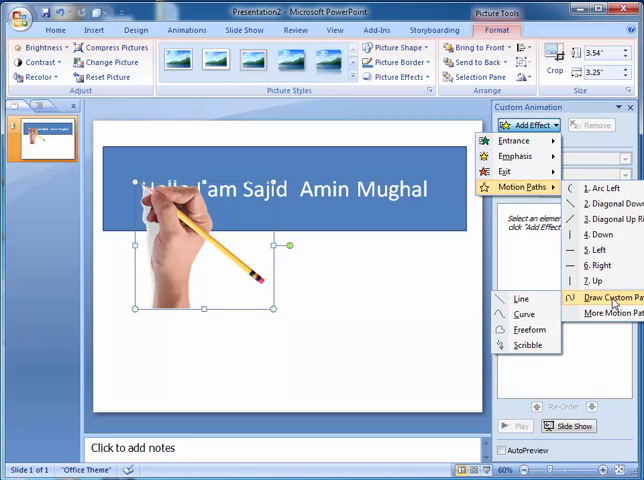
{"action": "mouse_move", "coordinate": [528, 330]}
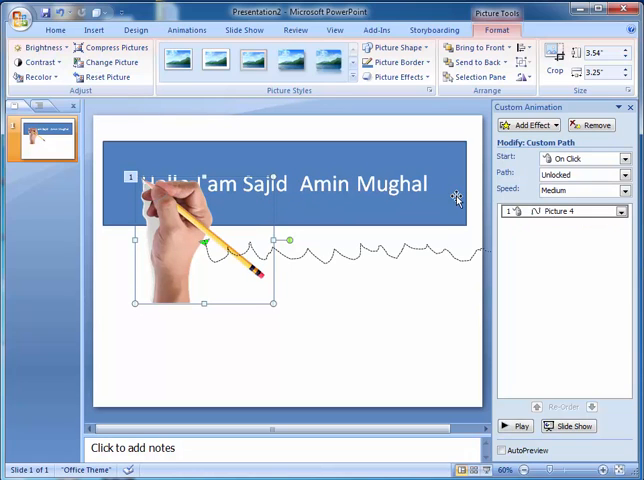
{"action": "left_click", "coordinate": [520, 424]}
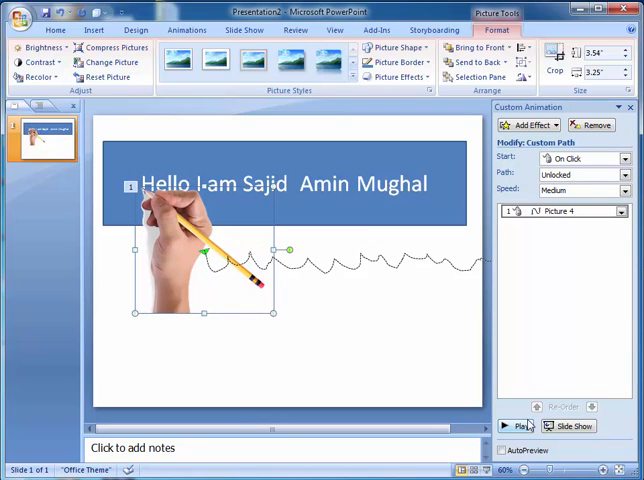
{"action": "left_click", "coordinate": [520, 426]}
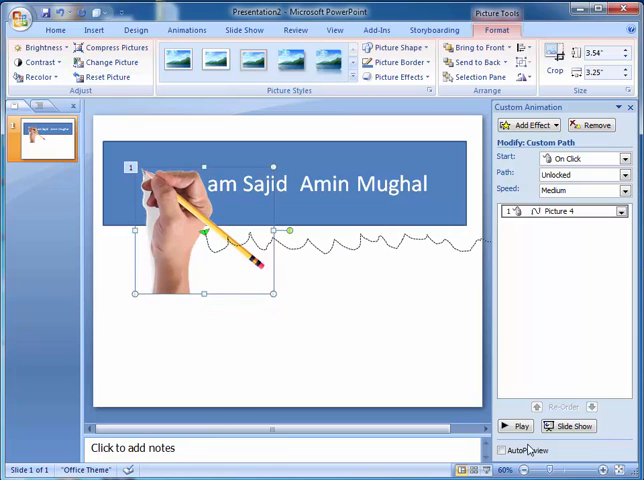
{"action": "left_click", "coordinate": [506, 426]}
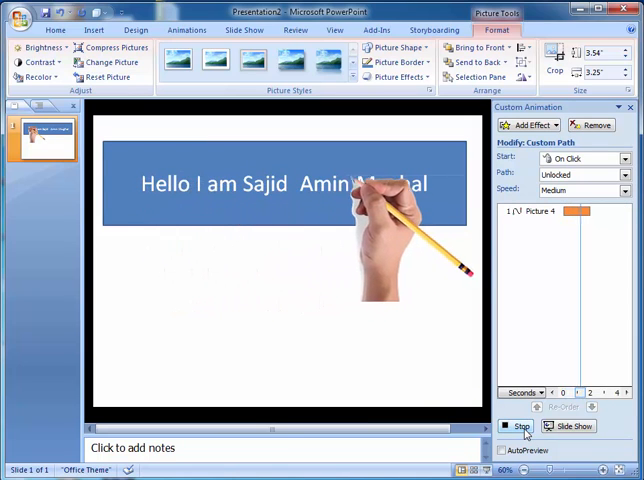
{"action": "left_click", "coordinate": [520, 428]}
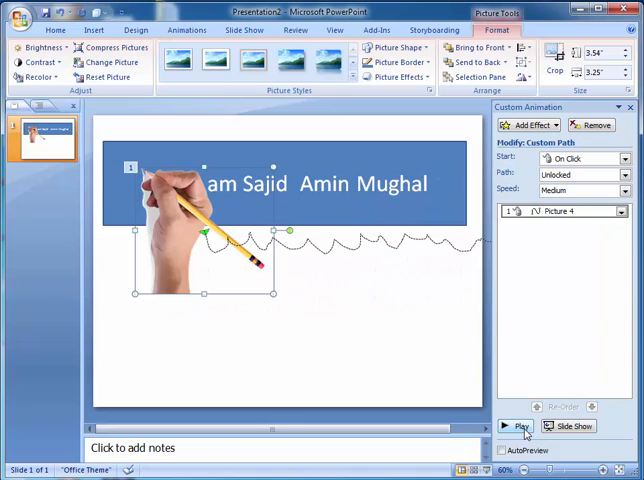
{"action": "mouse_move", "coordinate": [180, 250]}
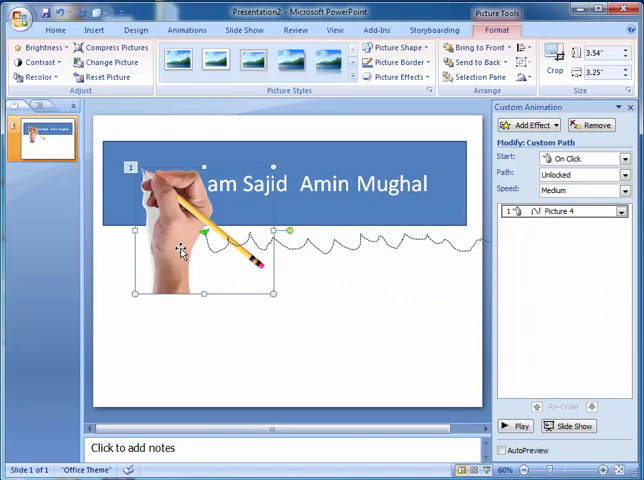
{"action": "left_click", "coordinate": [556, 62]}
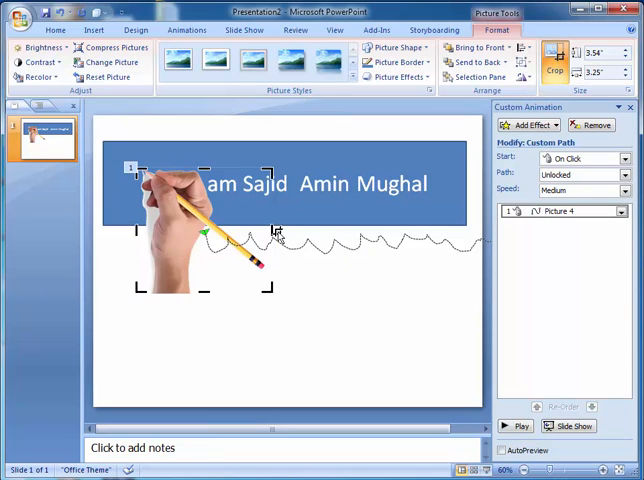
{"action": "left_click", "coordinate": [56, 28]}
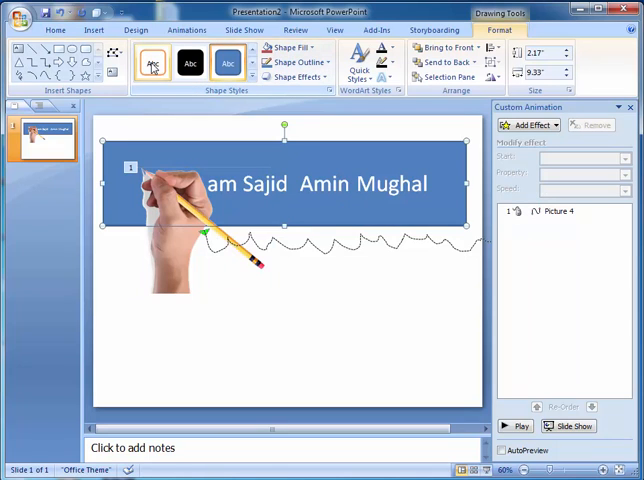
Step: Give the text box no outline and no fill, and lighten the text colour to pale grey
{"action": "left_click", "coordinate": [152, 64]}
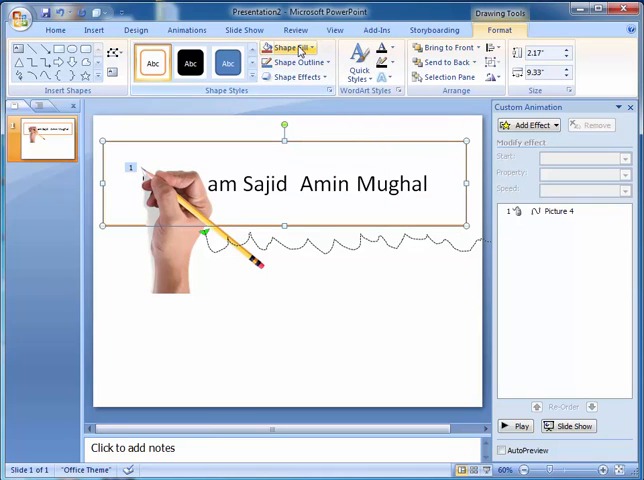
{"action": "left_click", "coordinate": [296, 62]}
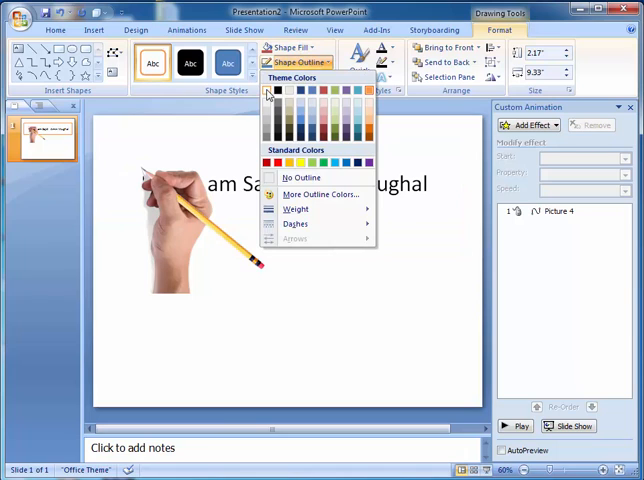
{"action": "left_click", "coordinate": [300, 176]}
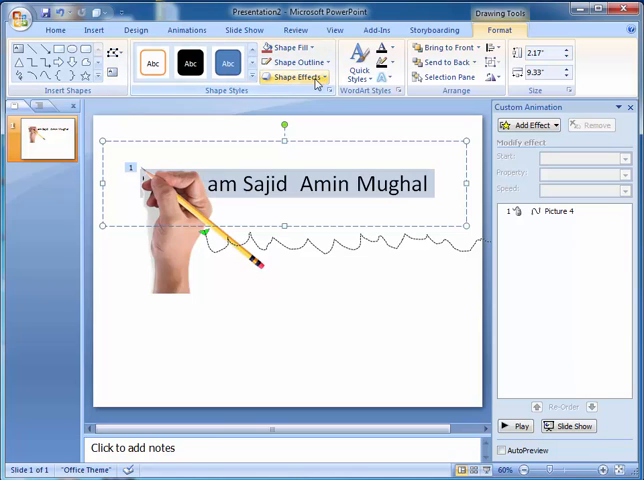
{"action": "left_click", "coordinate": [290, 48]}
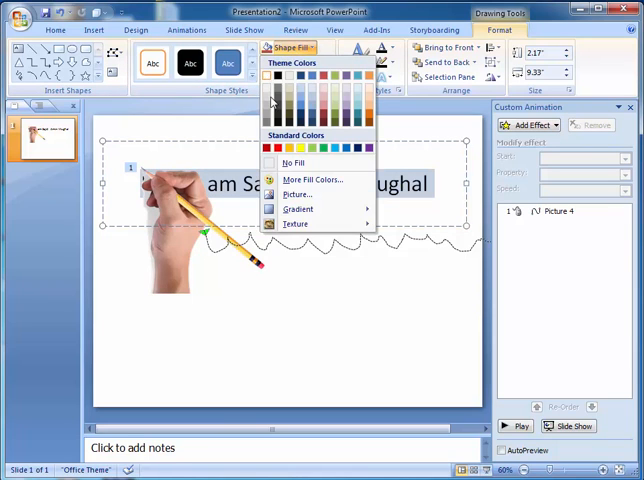
{"action": "left_click", "coordinate": [270, 86]}
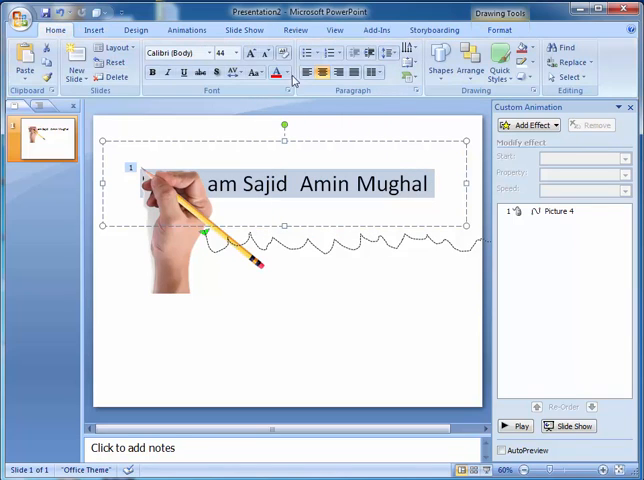
{"action": "left_click", "coordinate": [288, 72]}
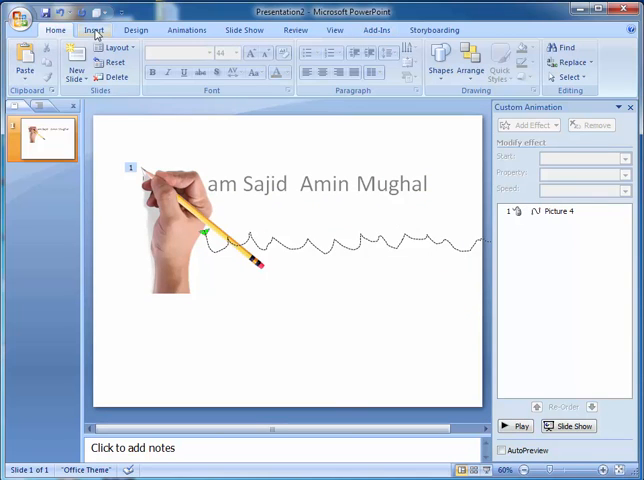
Step: Insert a rectangle over the text line and style it with white fill and white outline
{"action": "left_click", "coordinate": [148, 60]}
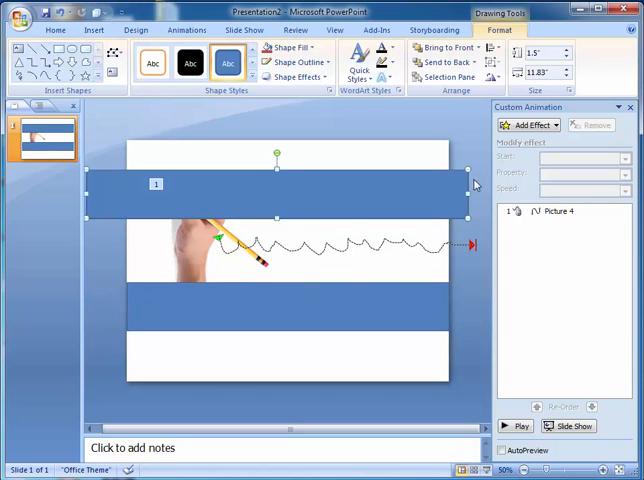
{"action": "left_click", "coordinate": [152, 62]}
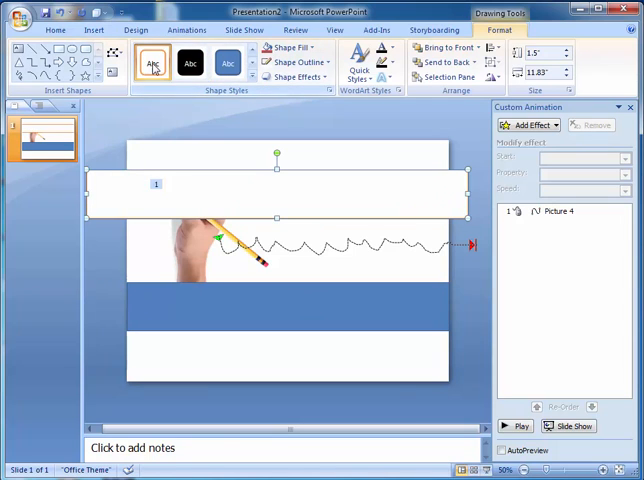
{"action": "left_click", "coordinate": [290, 48]}
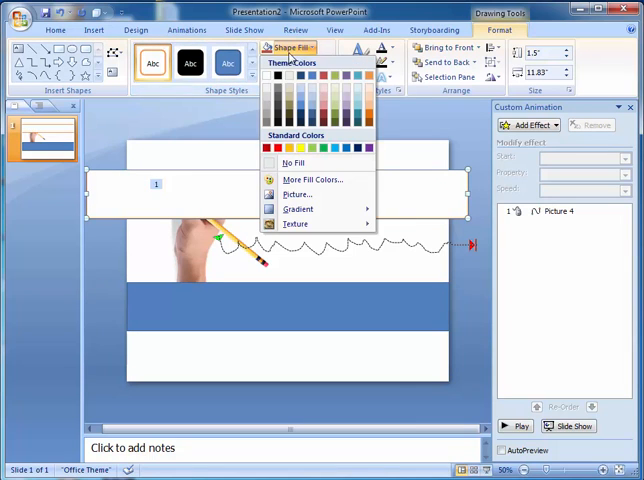
{"action": "left_click", "coordinate": [296, 78]}
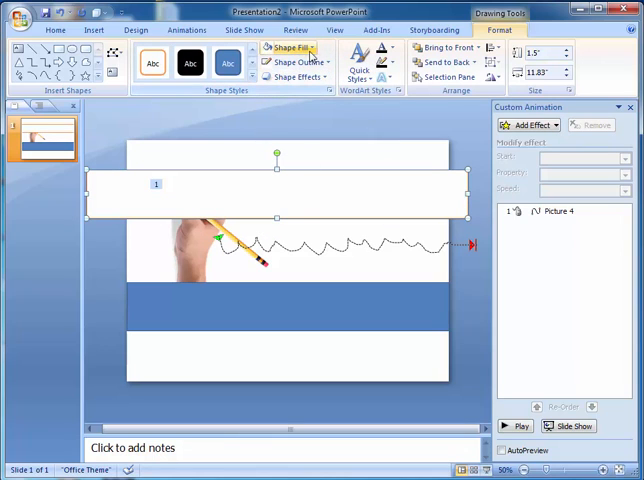
{"action": "left_click", "coordinate": [296, 62]}
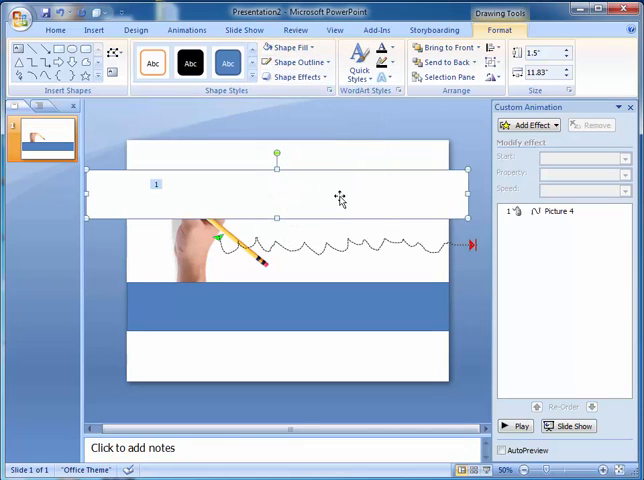
Step: Give the white rectangle a Fly Out exit To Right at Slow speed and preview it
{"action": "left_click", "coordinate": [530, 124]}
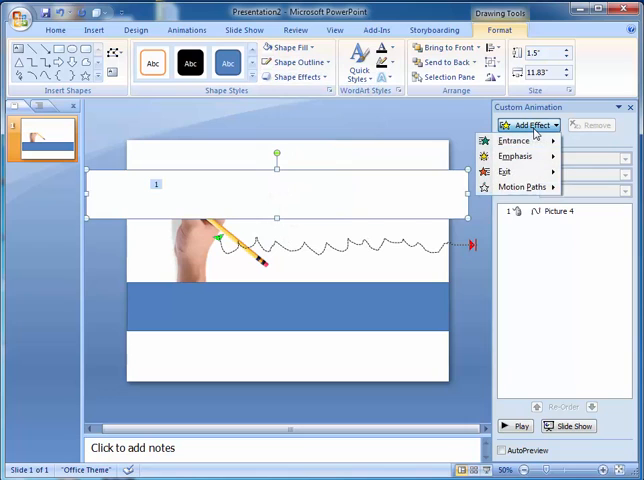
{"action": "left_click", "coordinate": [512, 140]}
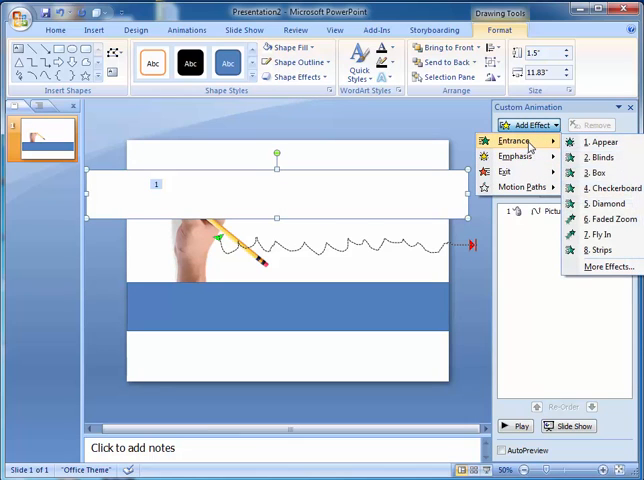
{"action": "mouse_move", "coordinate": [516, 156]}
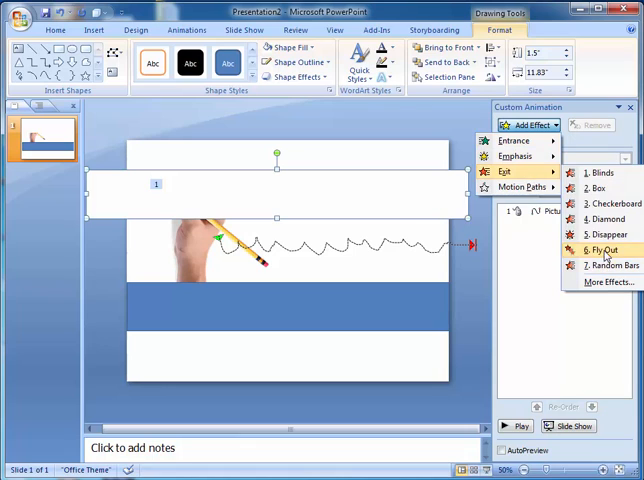
{"action": "left_click", "coordinate": [604, 250]}
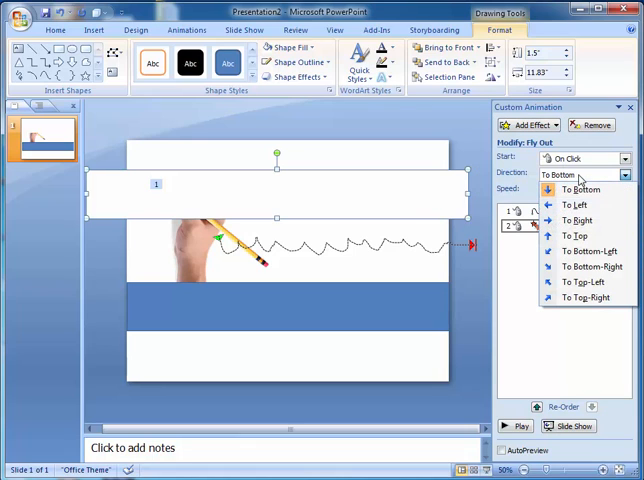
{"action": "mouse_move", "coordinate": [576, 220]}
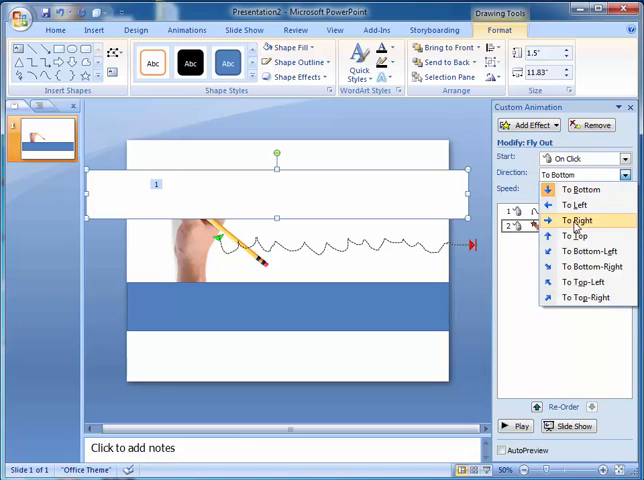
{"action": "left_click", "coordinate": [576, 220]}
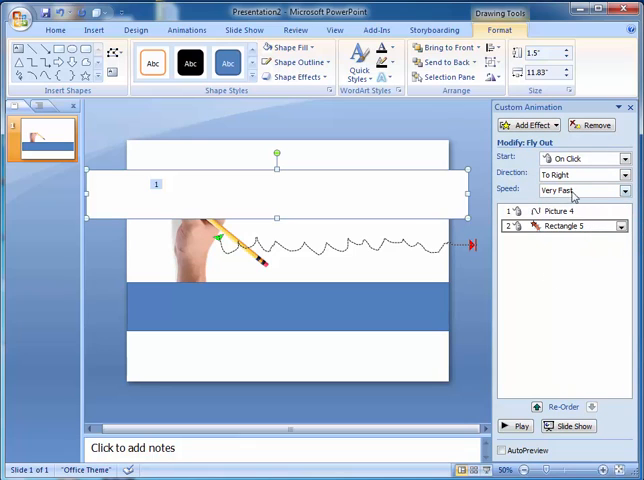
{"action": "left_click", "coordinate": [584, 190]}
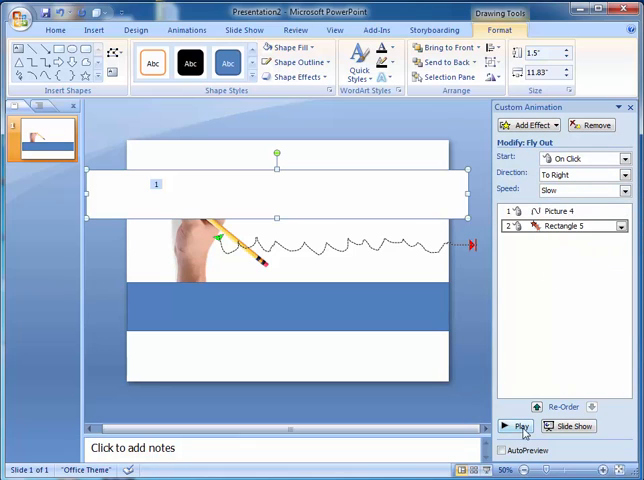
{"action": "left_click", "coordinate": [520, 428]}
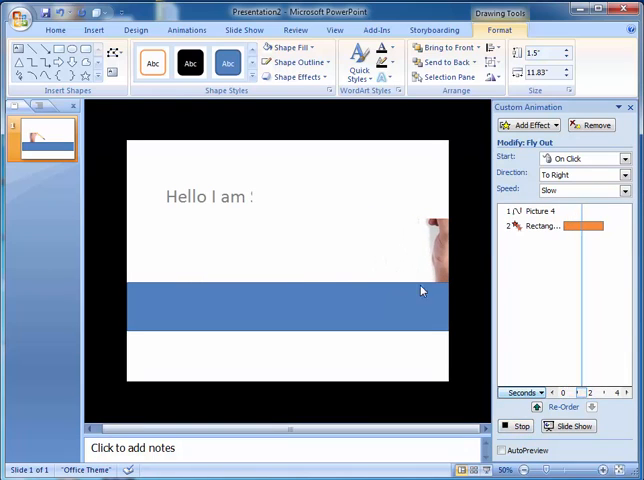
{"action": "type", "text": "Sajid  Amin Mughal"}
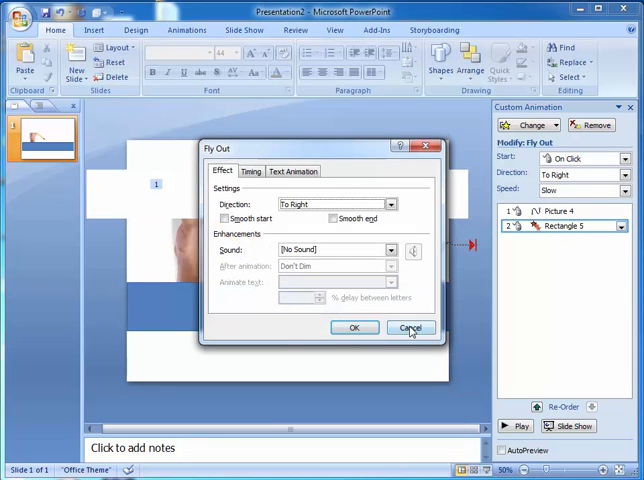
Step: Start the rectangle's fly-out With Previous and slow the hand's motion path to Slow
{"action": "left_click", "coordinate": [410, 328]}
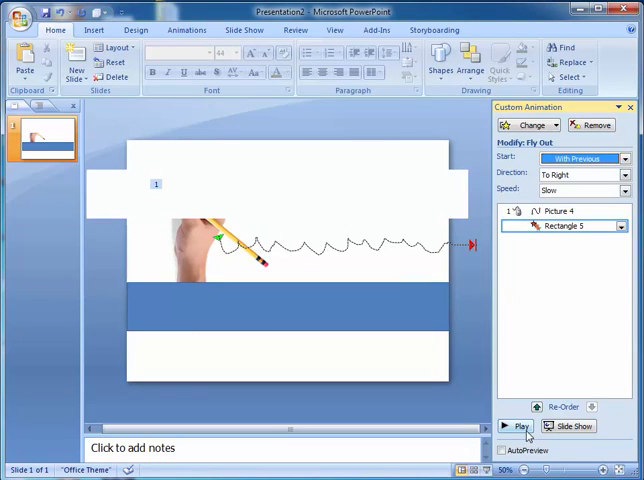
{"action": "left_click", "coordinate": [520, 428]}
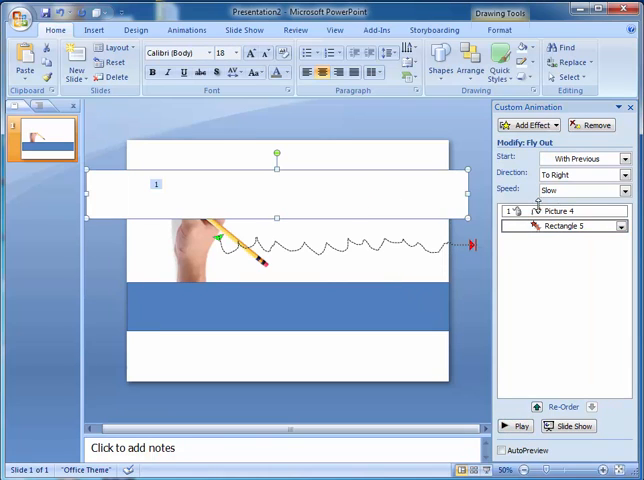
{"action": "left_click", "coordinate": [560, 210]}
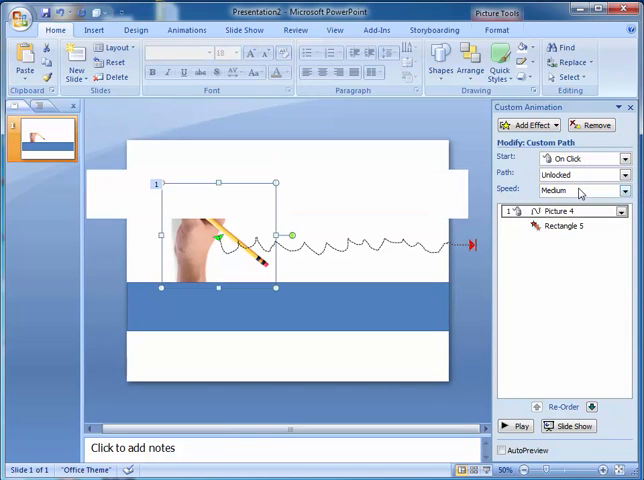
{"action": "left_click", "coordinate": [570, 192]}
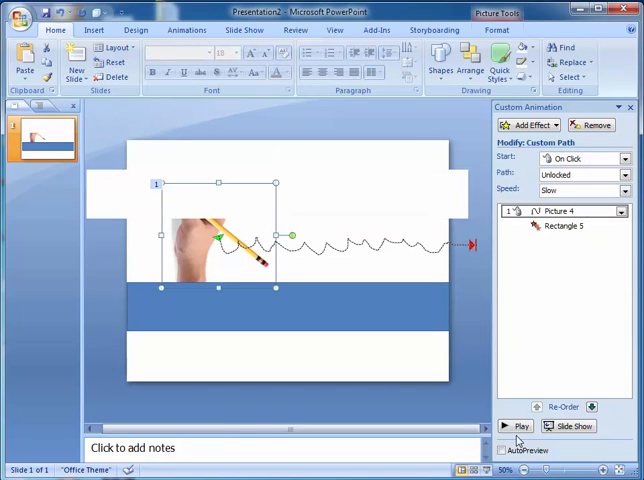
{"action": "left_click", "coordinate": [520, 426]}
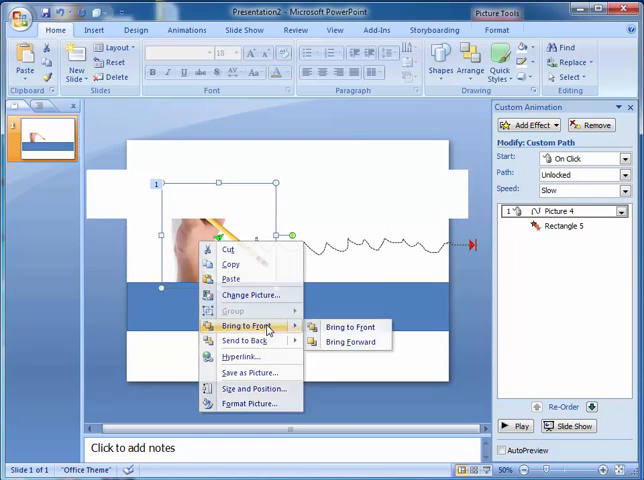
Step: Bring the hand picture in front of the white rectangle and preview the animations
{"action": "left_click", "coordinate": [350, 328]}
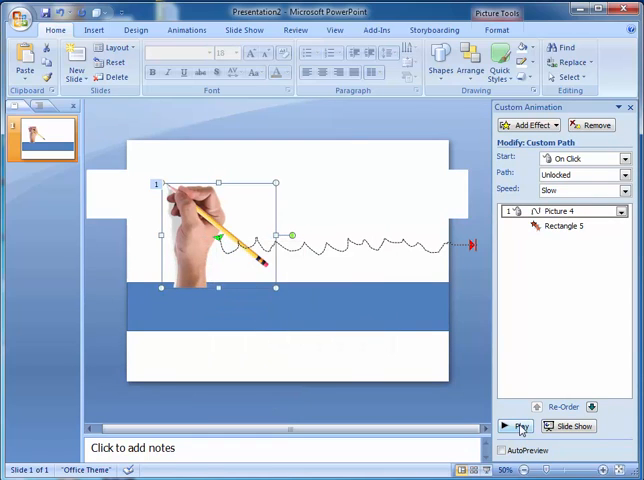
{"action": "left_click", "coordinate": [512, 426]}
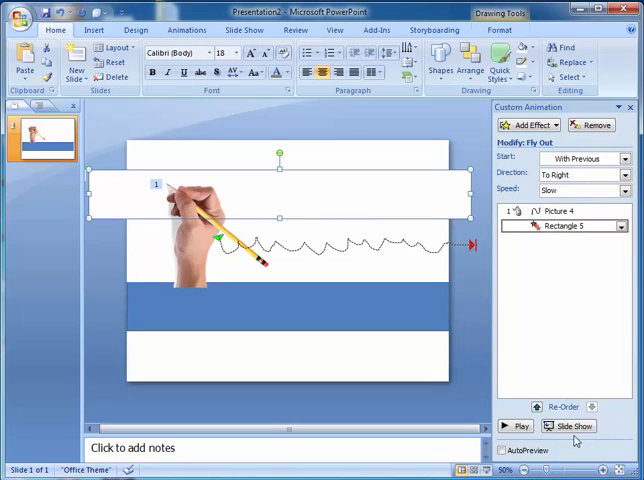
{"action": "left_click", "coordinate": [520, 426]}
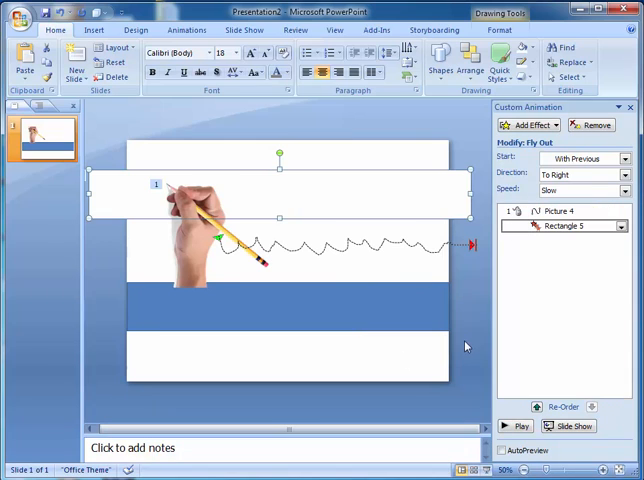
{"action": "mouse_move", "coordinate": [446, 344]}
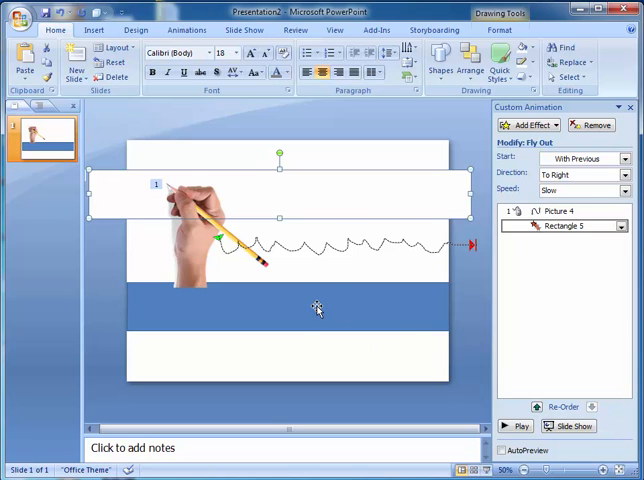
{"action": "mouse_move", "coordinate": [388, 320]}
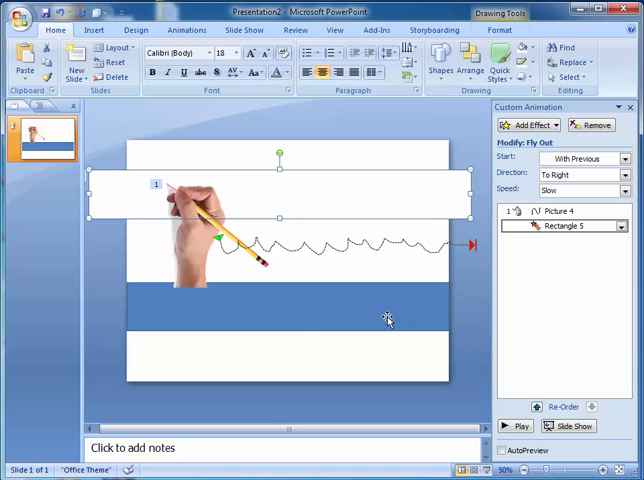
{"action": "mouse_move", "coordinate": [304, 204]}
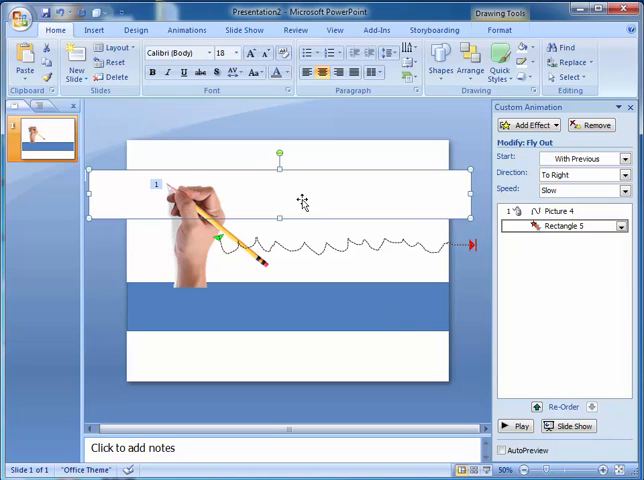